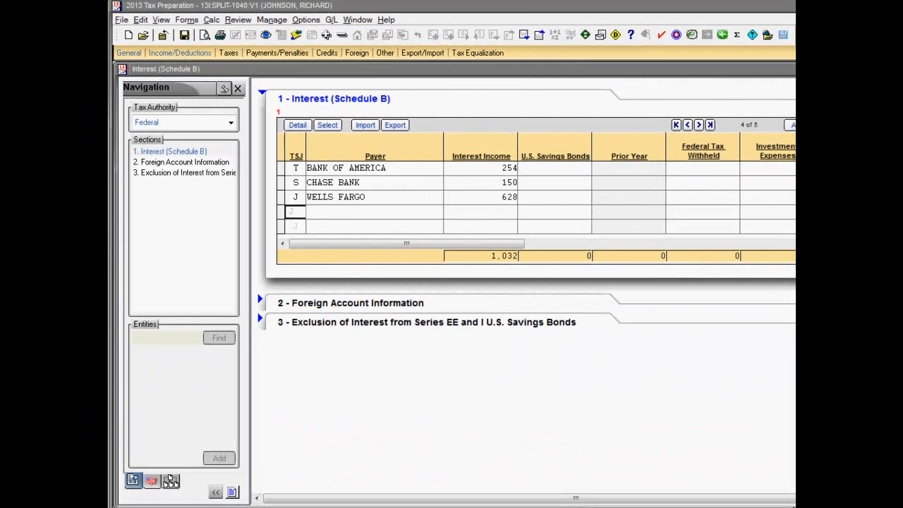
# Step: Open the Federal Tax Comparison worksheet comparing joint and separate filing
pyautogui.click(301, 212)
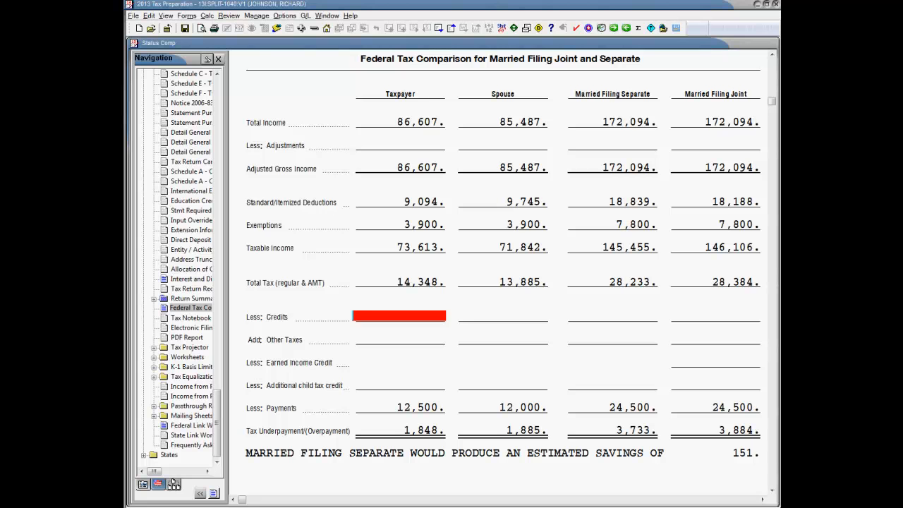
pyautogui.moveTo(547, 467)
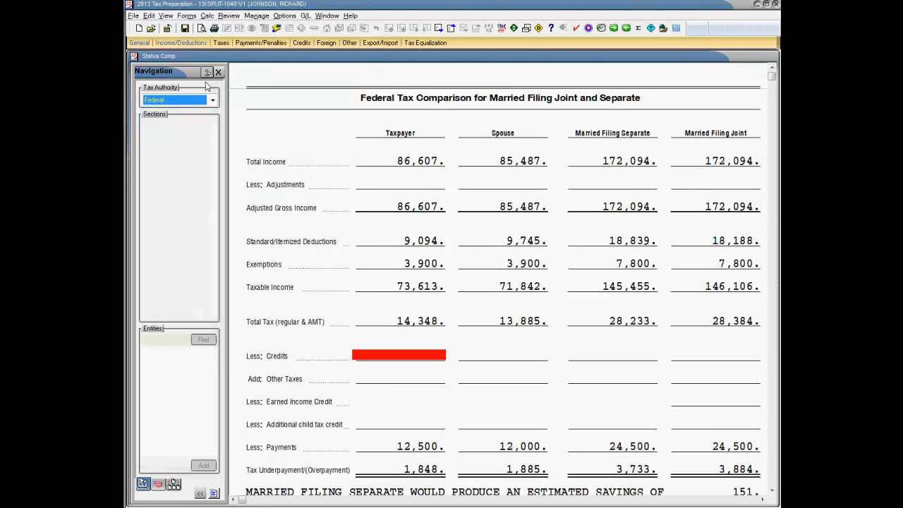
# Step: Show the Filing Status Comparison and Optimization section in General > Return Options
pyautogui.click(139, 43)
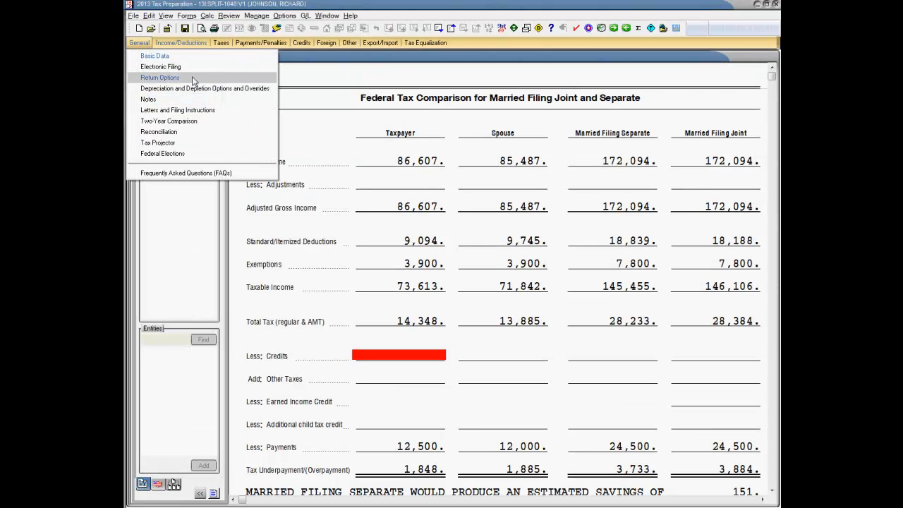
pyautogui.click(160, 78)
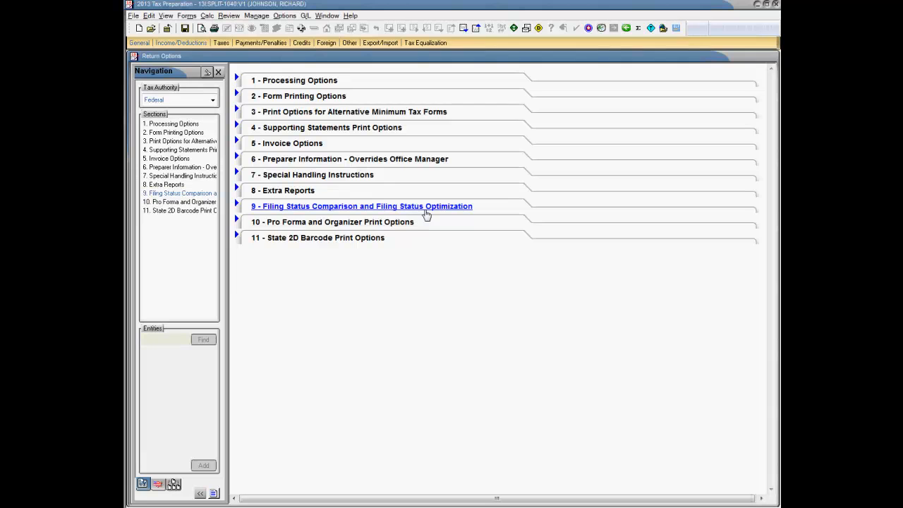
pyautogui.click(360, 206)
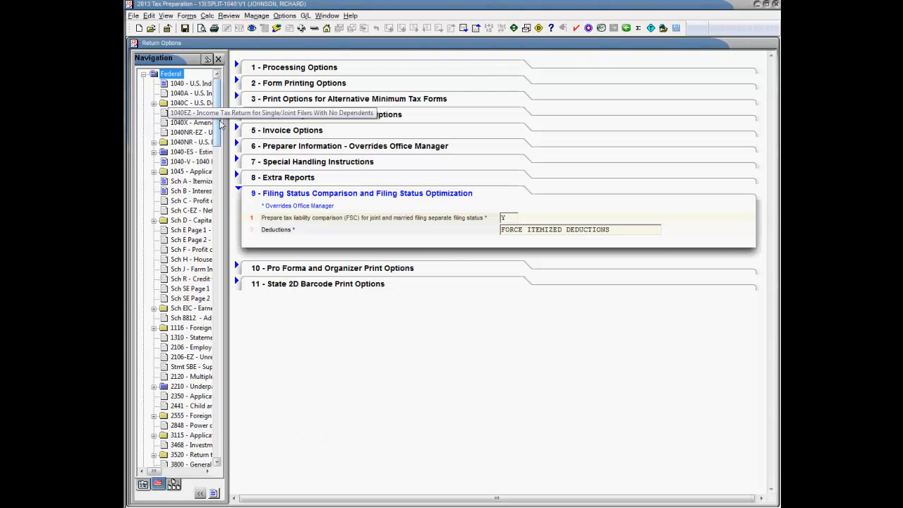
pyautogui.scroll(-3)
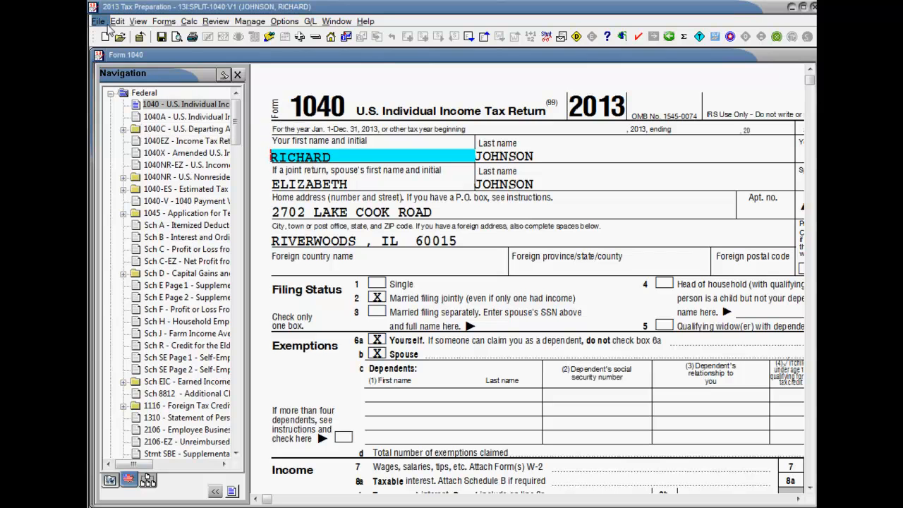
# Step: Split the joint return, entering 'spouse' as the new client ID
pyautogui.click(98, 21)
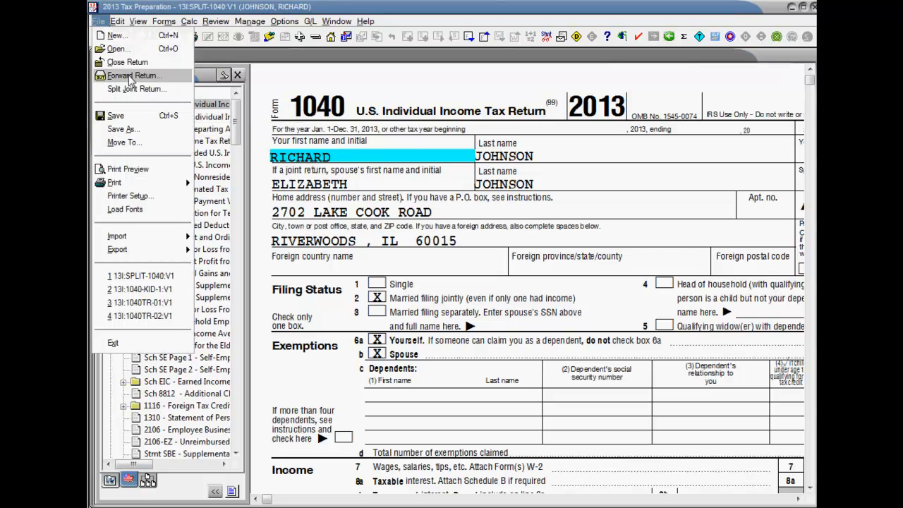
pyautogui.click(137, 88)
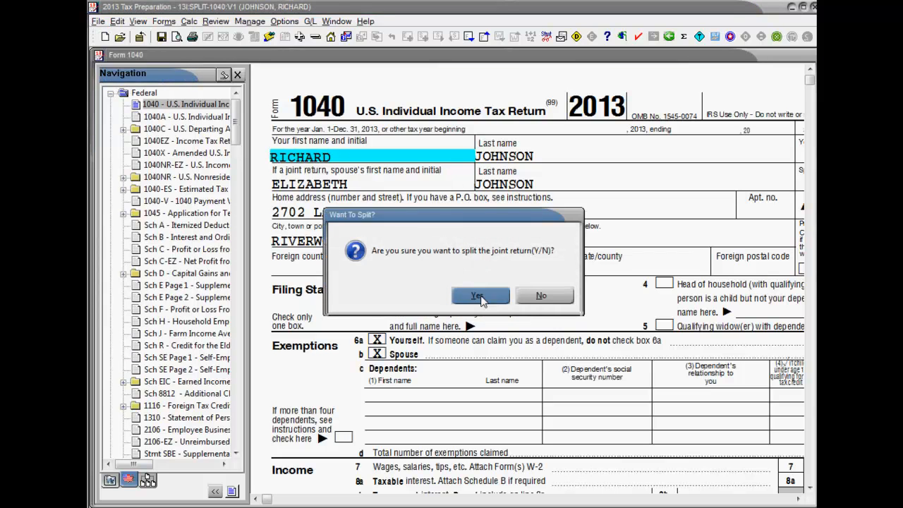
pyautogui.moveTo(540, 352)
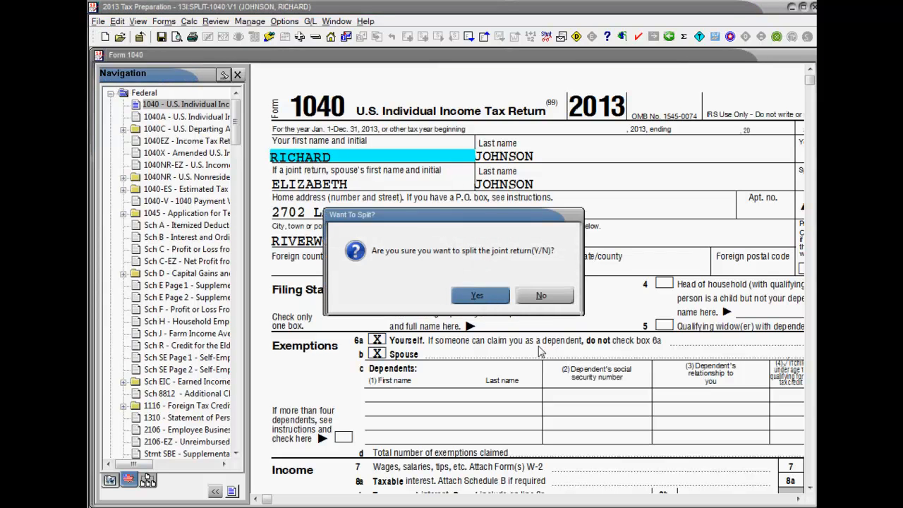
pyautogui.click(477, 295)
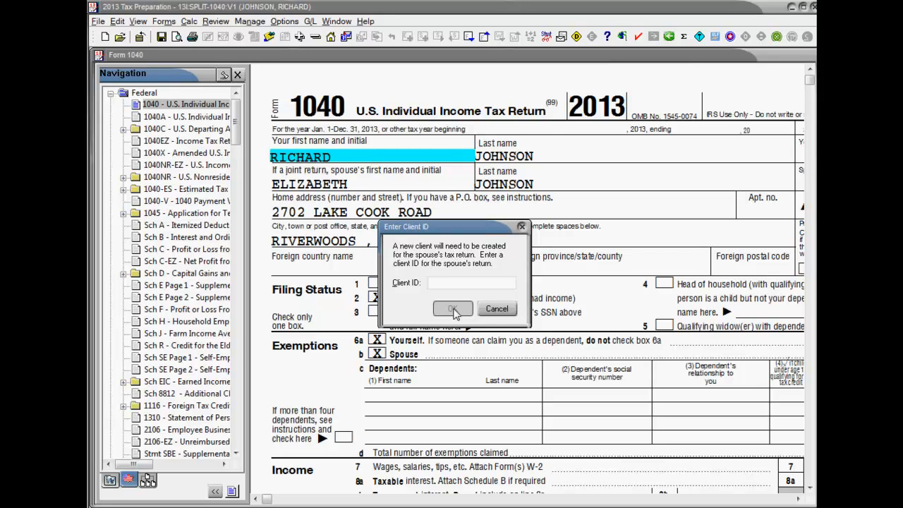
pyautogui.write('spouse')
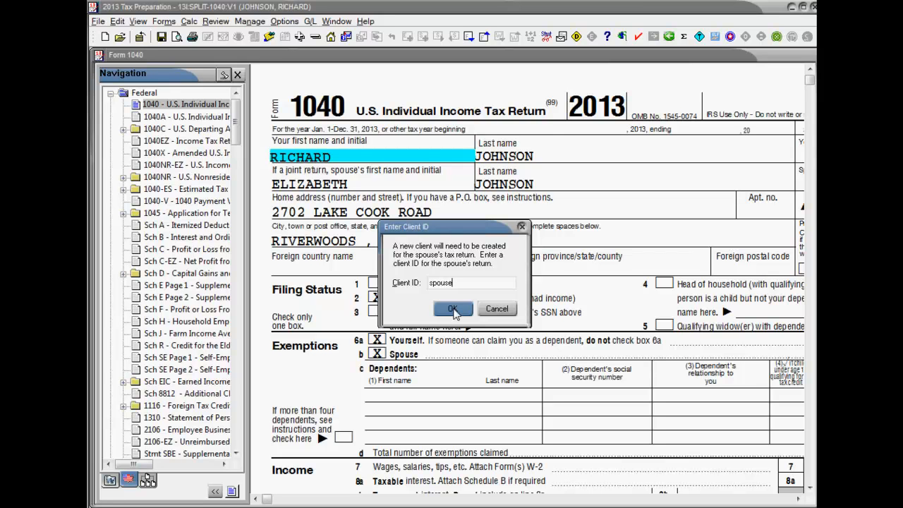
pyautogui.click(453, 309)
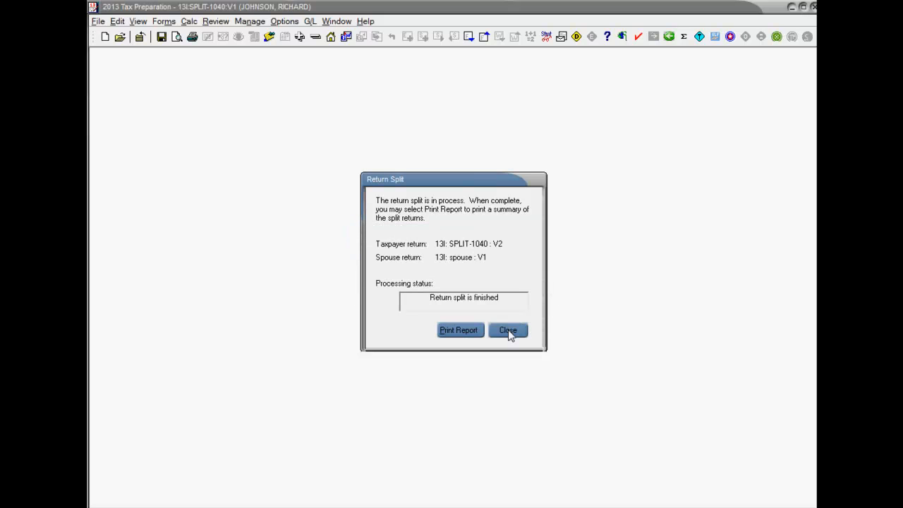
# Step: Close the Return Split summary after the split finishes
pyautogui.click(507, 330)
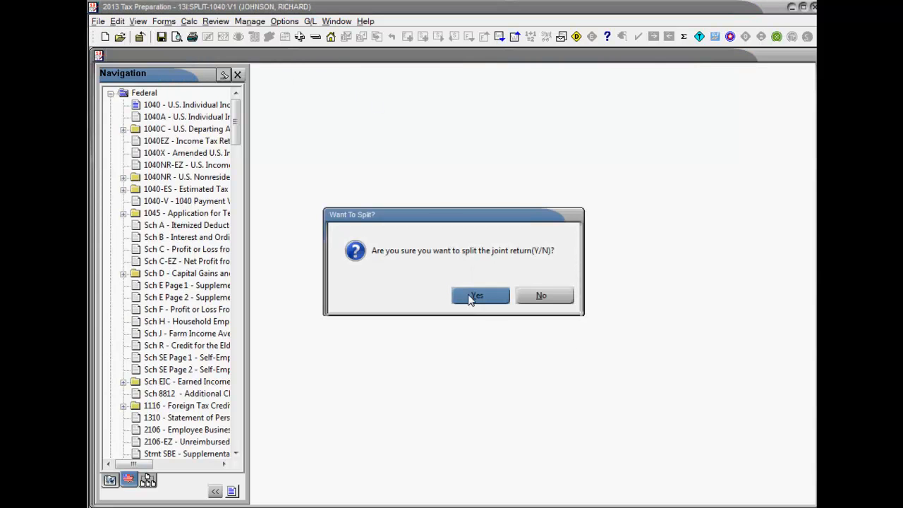
# Step: Confirm splitting the joint return again to reach the overwrite-or-new-versions choice
pyautogui.click(476, 295)
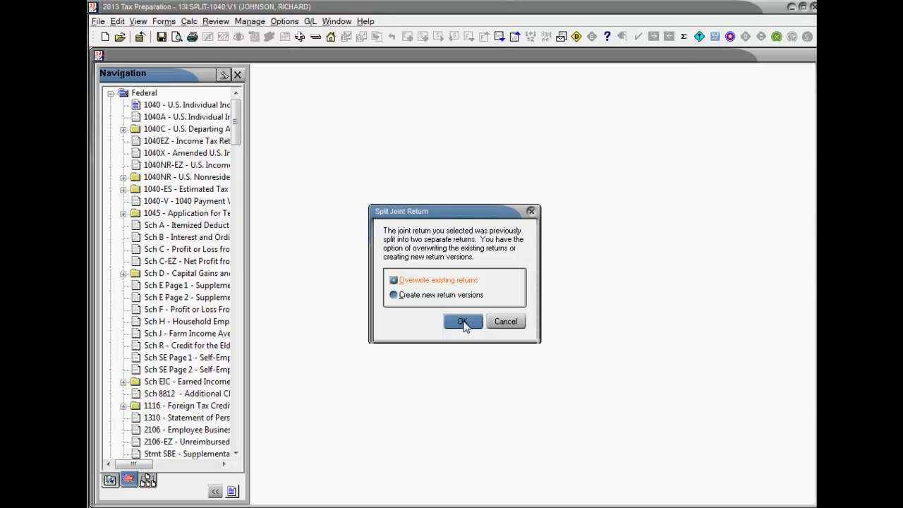